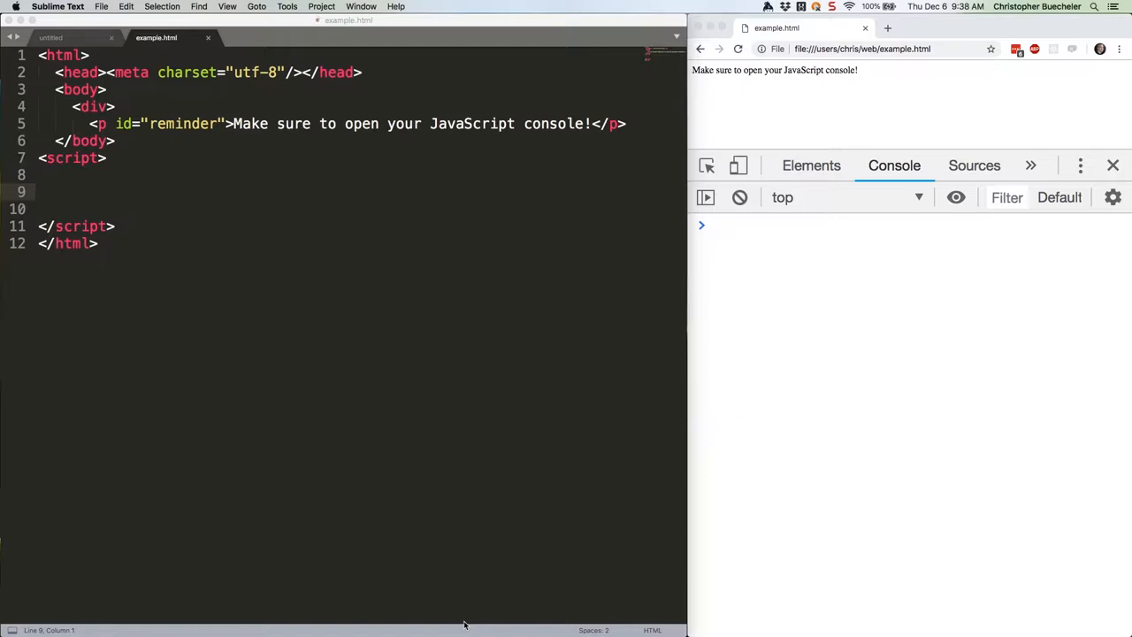
Step: Paste the const movies2018 object of six studios' film grosses inside the empty script block
left_click(797, 225)
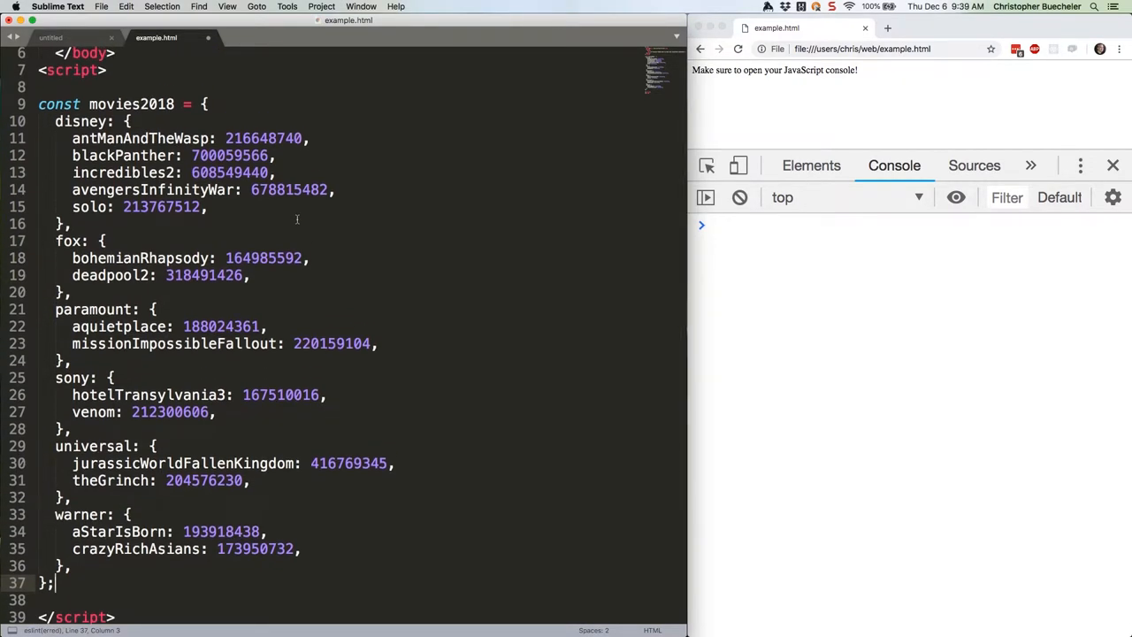
Step: Write the recursive sumMovies function, then const total = sumMovies(2018); and console.log(total);
left_click(796, 225)
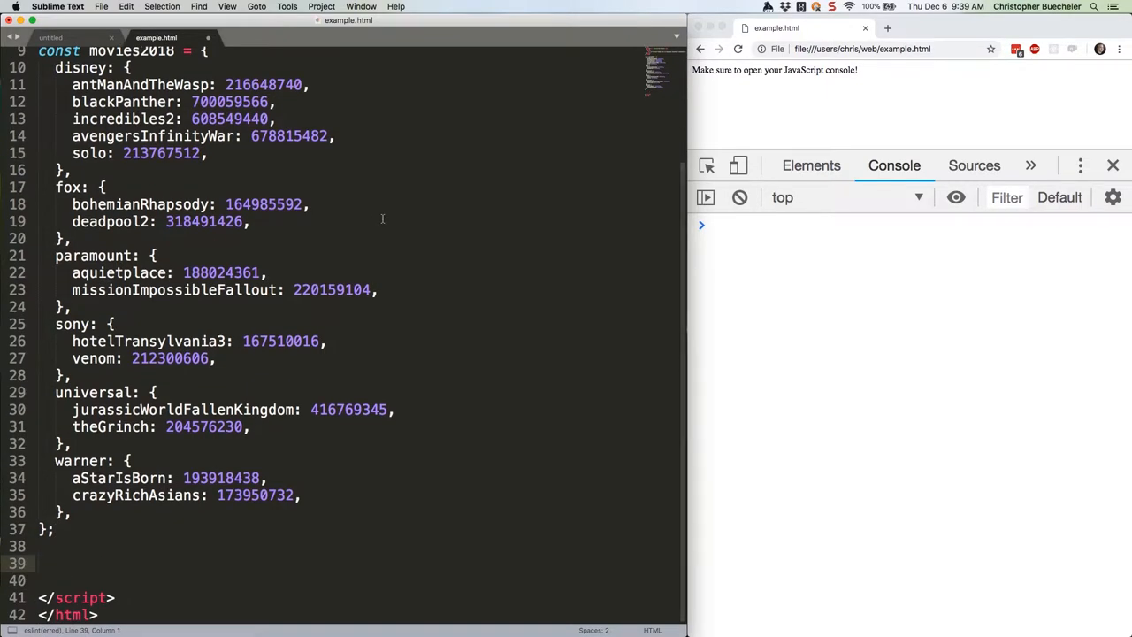
type("FUNCTI")
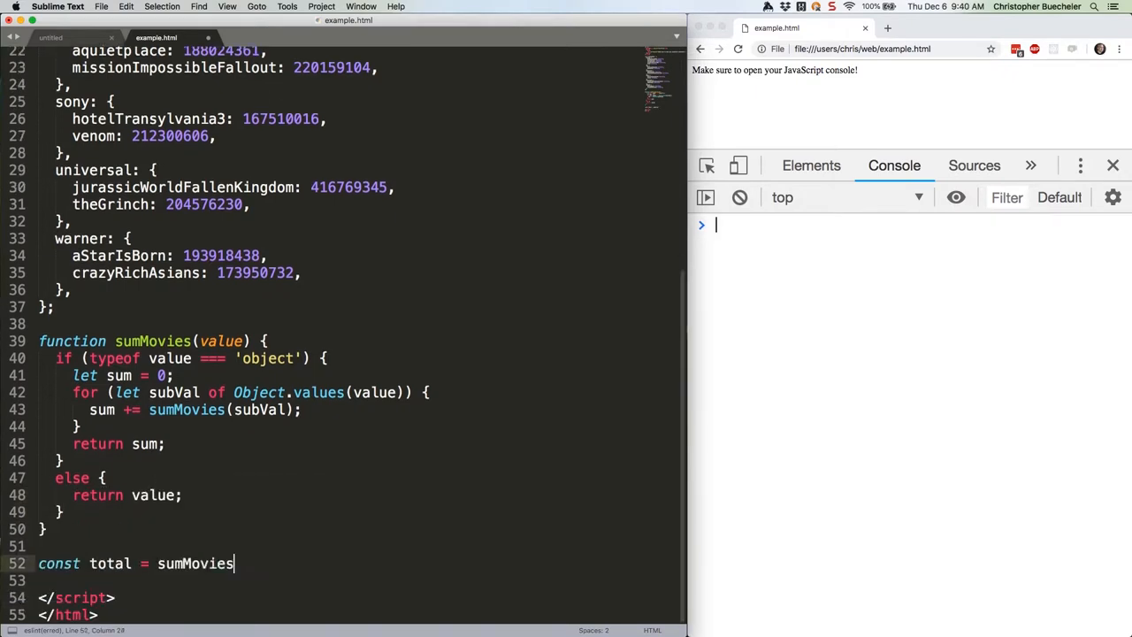
type("(2018);")
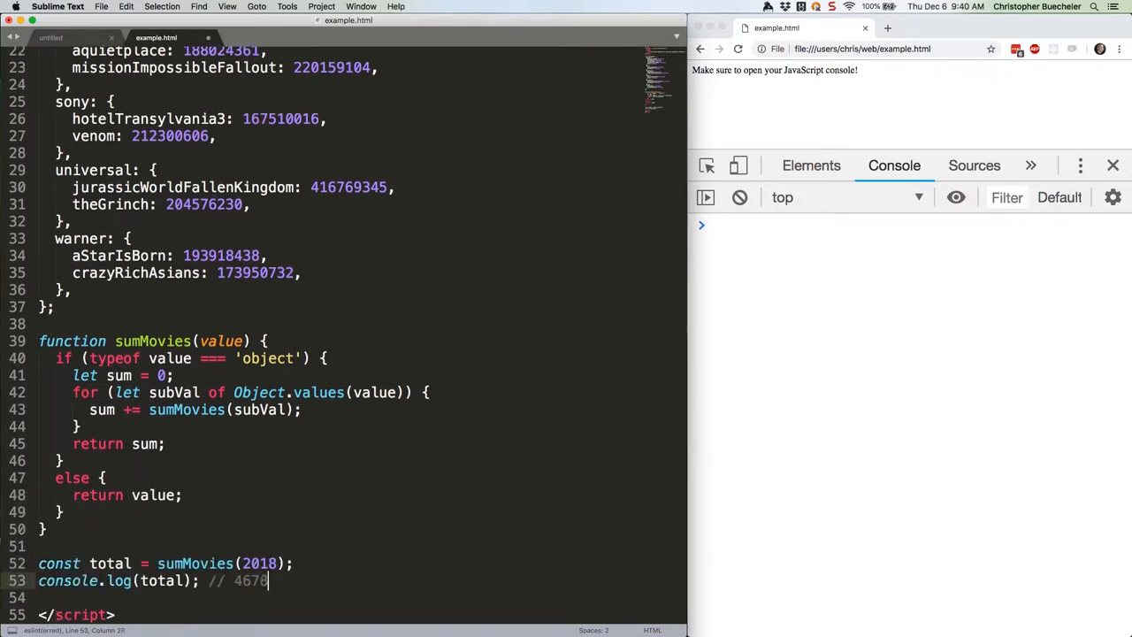
type("526590")
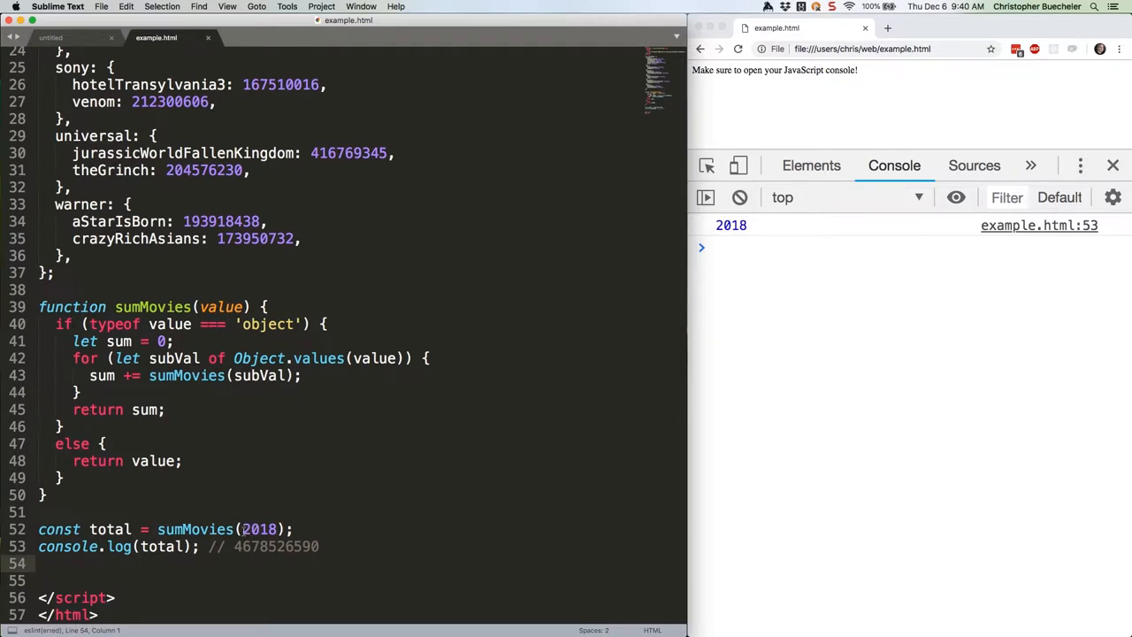
type("m")
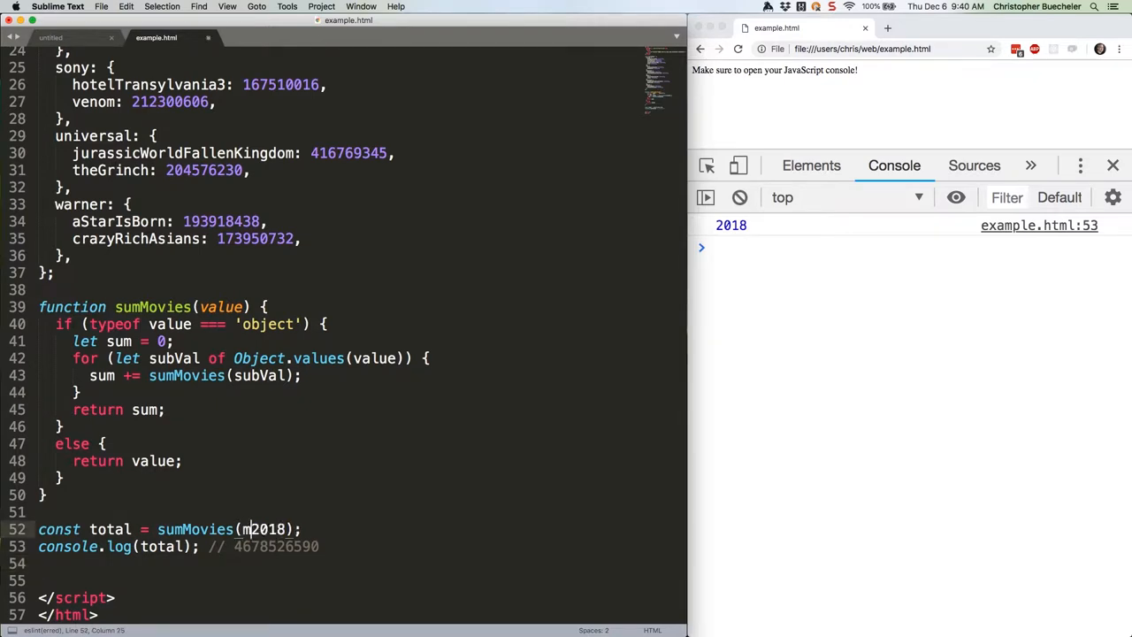
Step: Call sumMovies(movies2018) and add console.log(value); inside the function's if block
type("ovies")
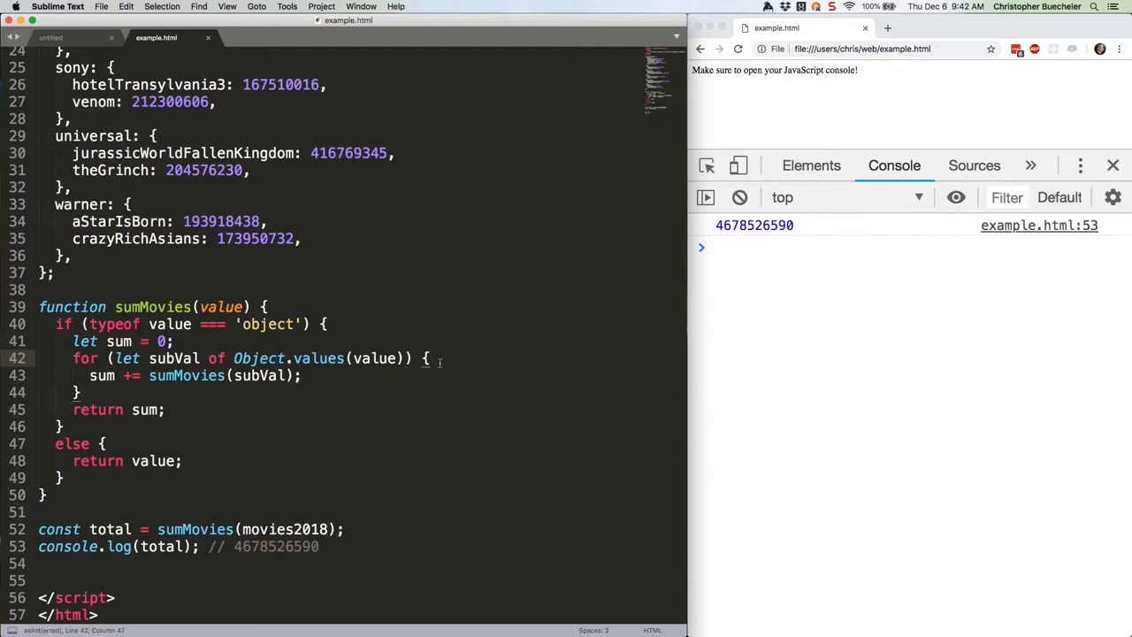
type("console.log(value);")
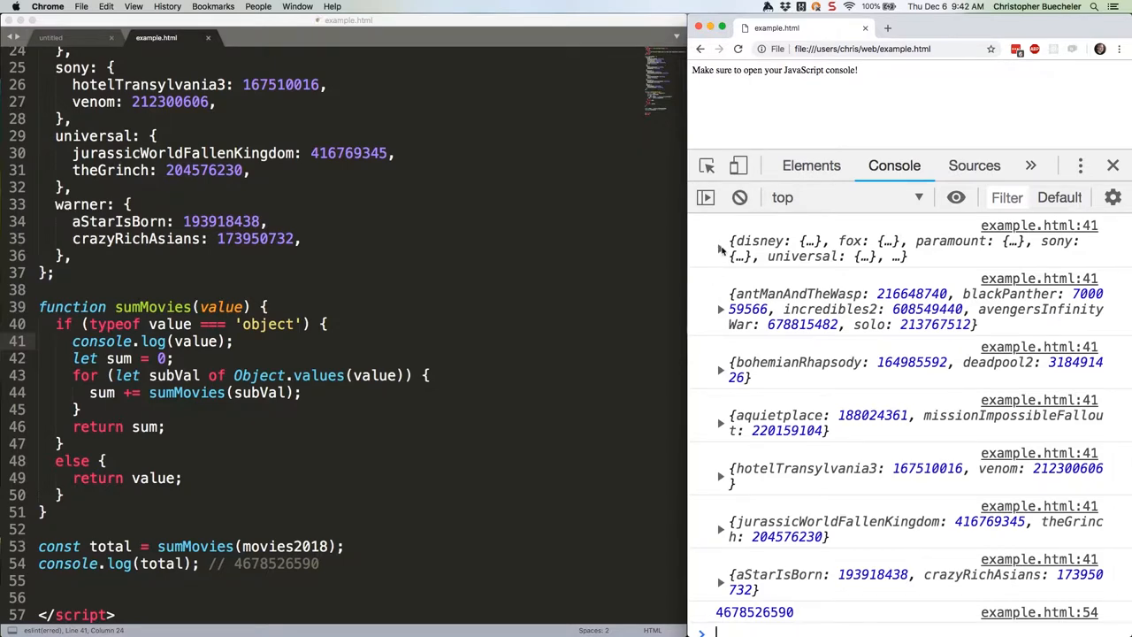
Step: Expand the logged movies2018 object and its disney entry in Chrome's console to inspect the grosses
left_click(722, 247)
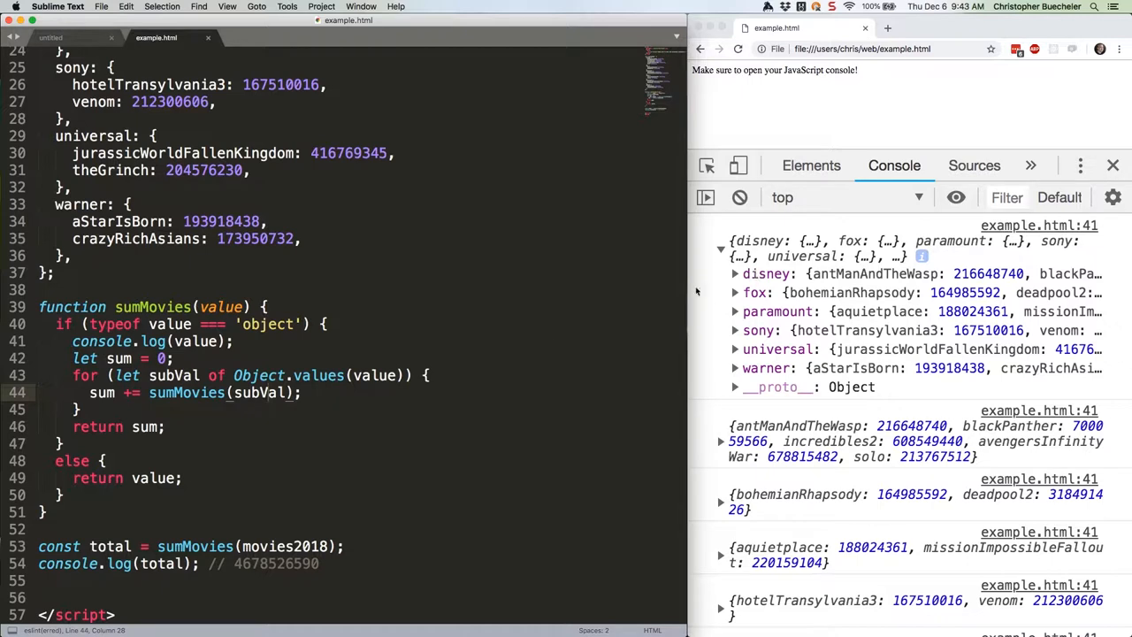
mouse_move(718, 398)
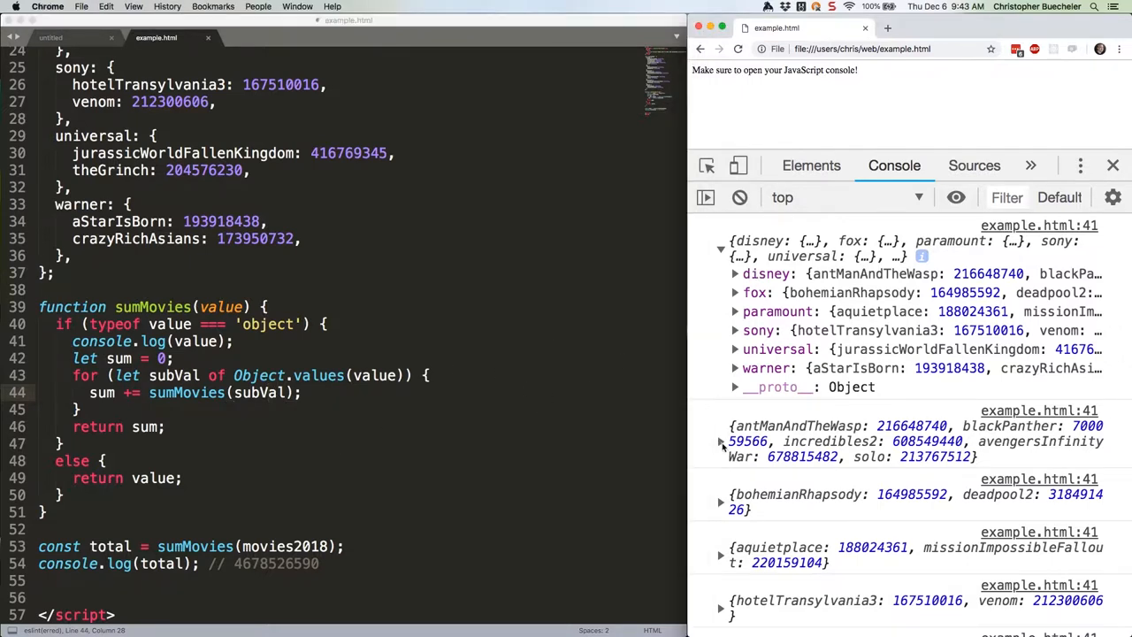
left_click(722, 442)
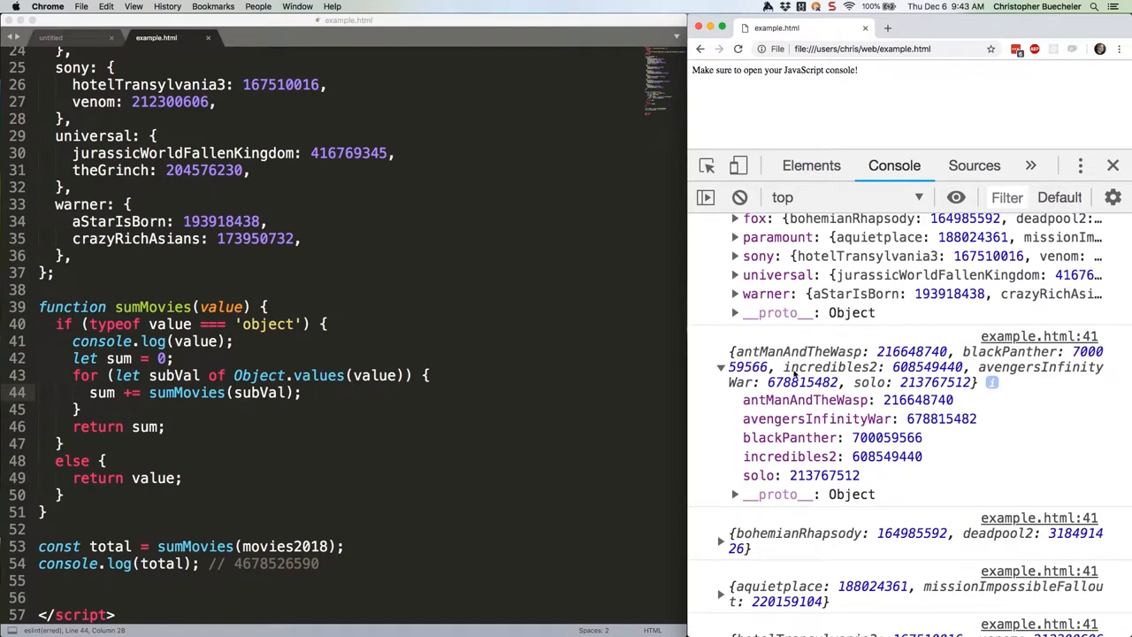
mouse_move(789, 437)
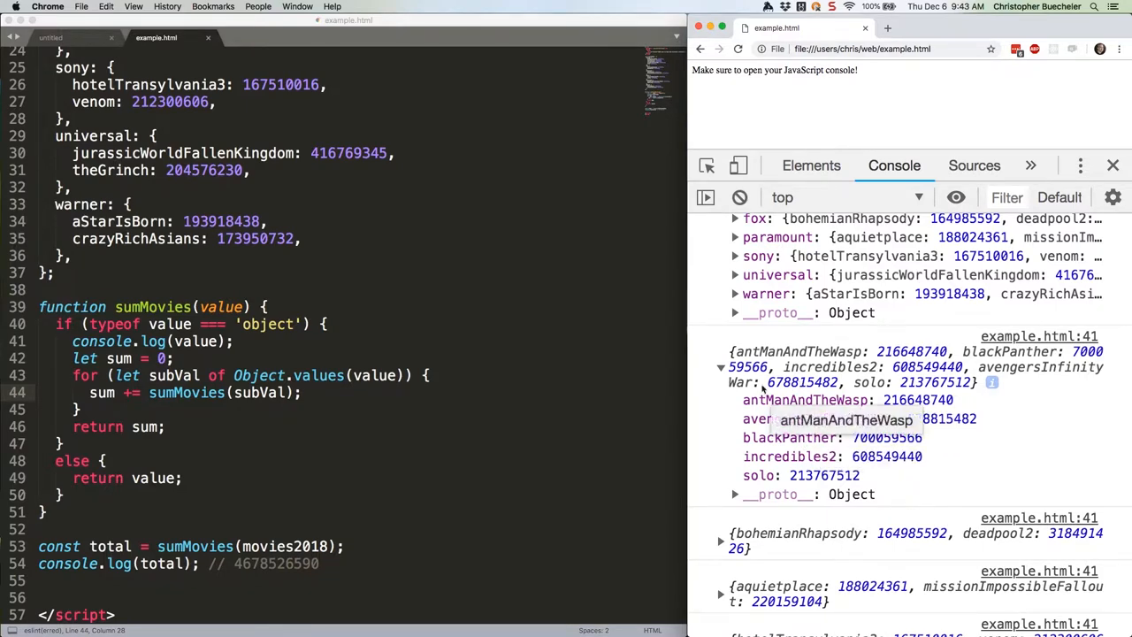
scroll("down", 3)
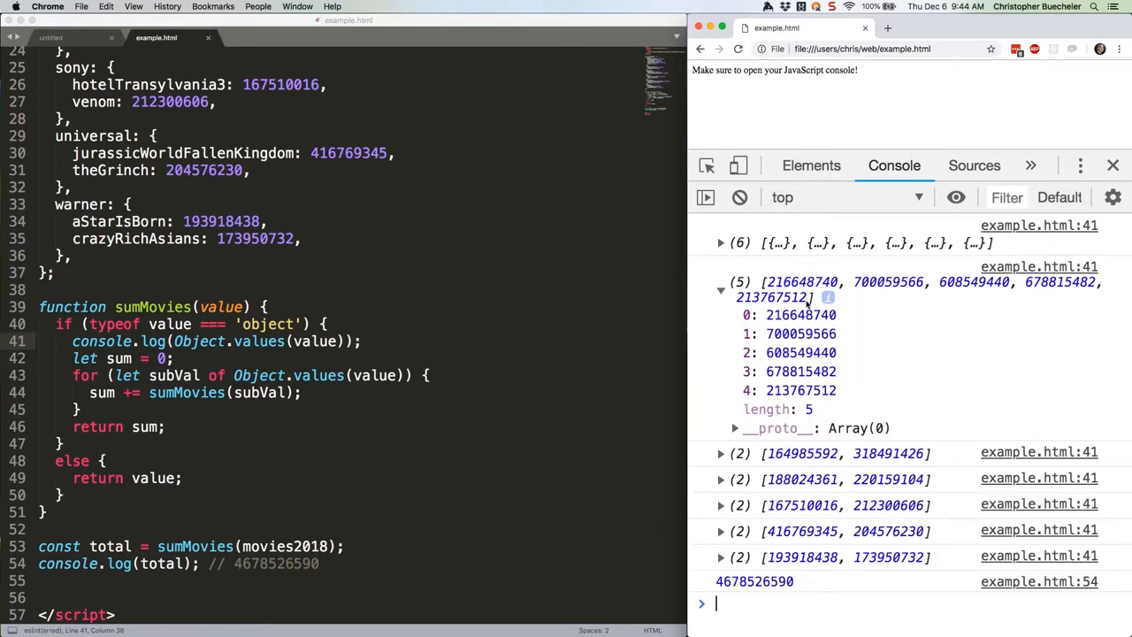
mouse_move(849, 372)
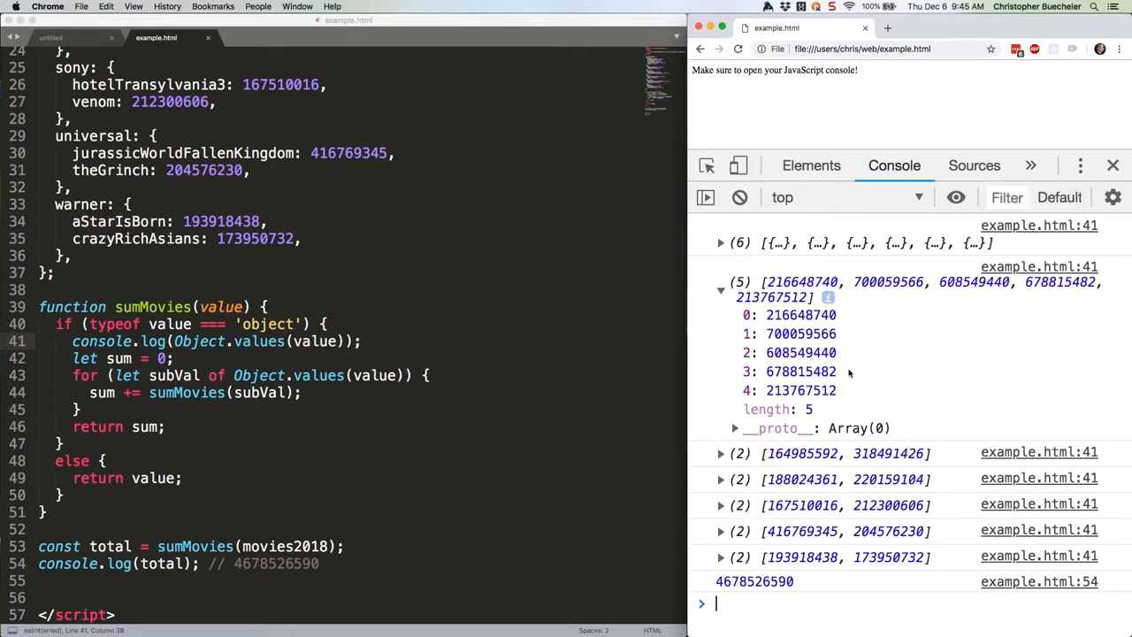
mouse_move(492, 371)
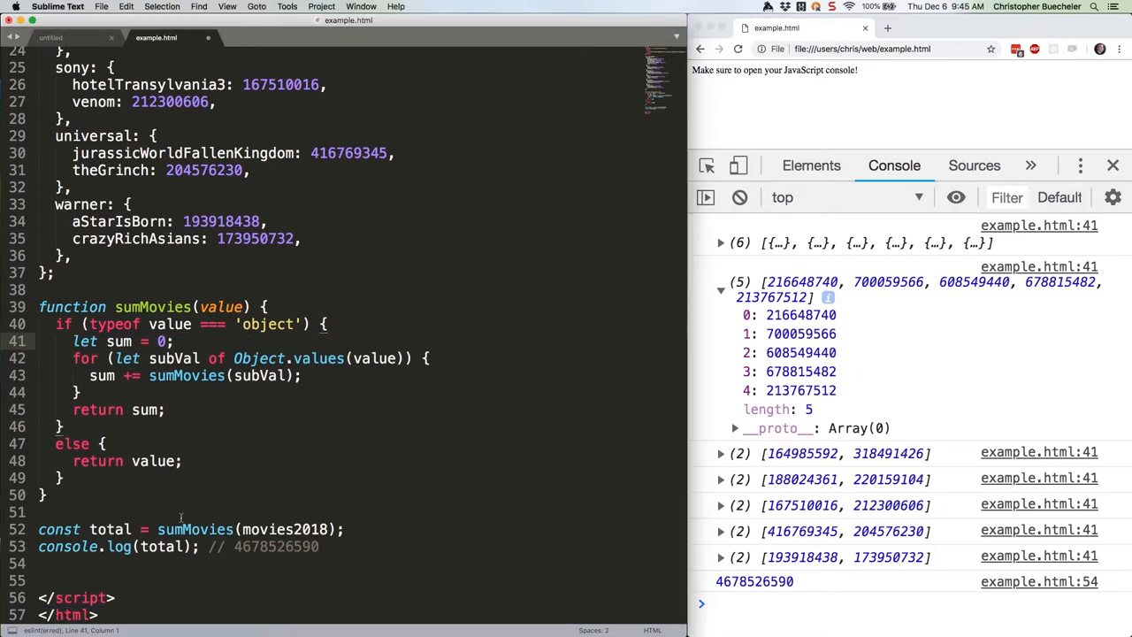
mouse_move(132, 364)
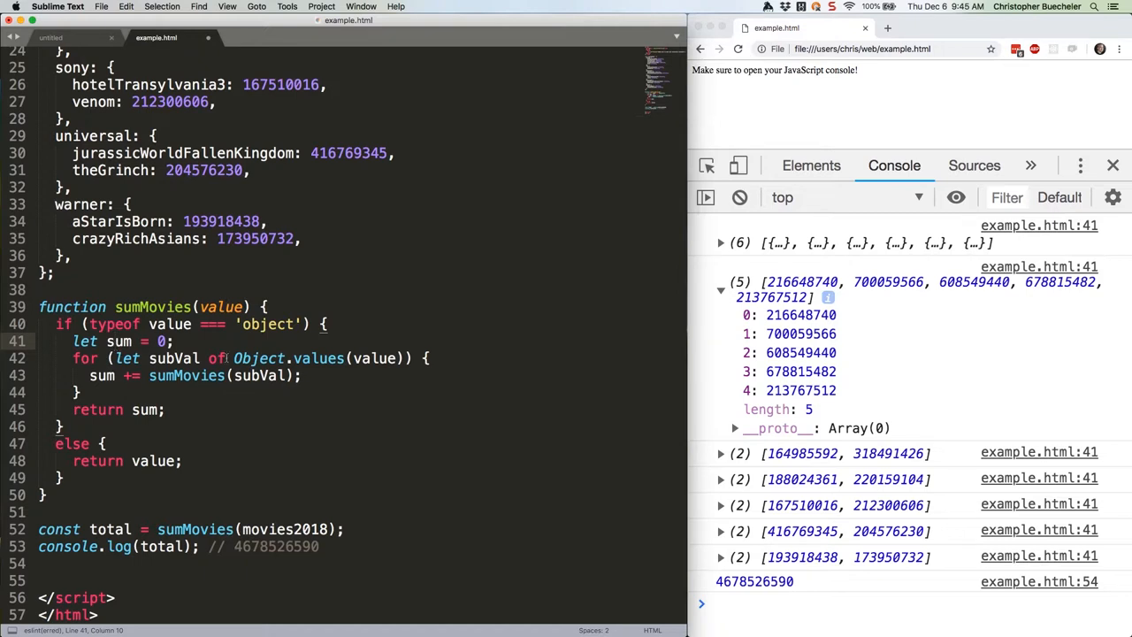
mouse_move(308, 361)
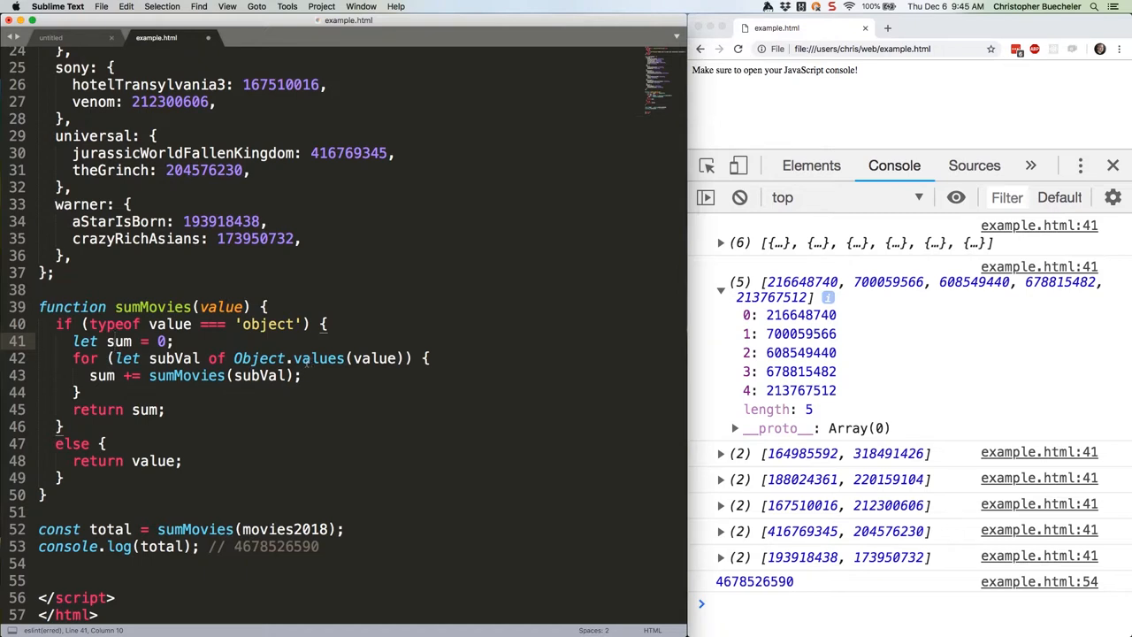
double_click(184, 375)
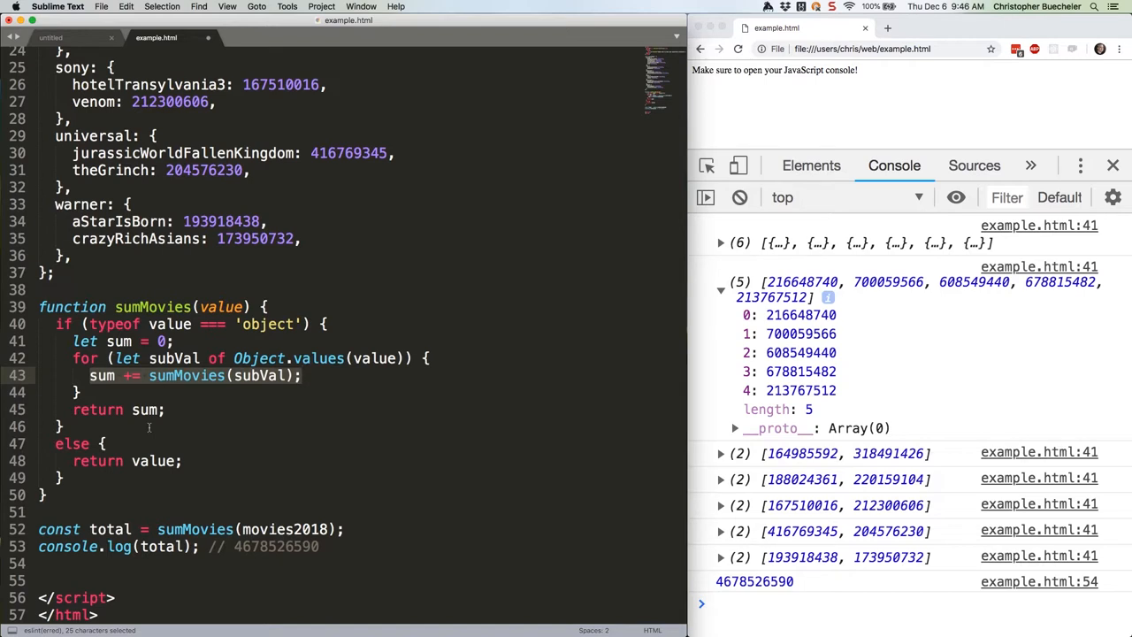
double_click(110, 529)
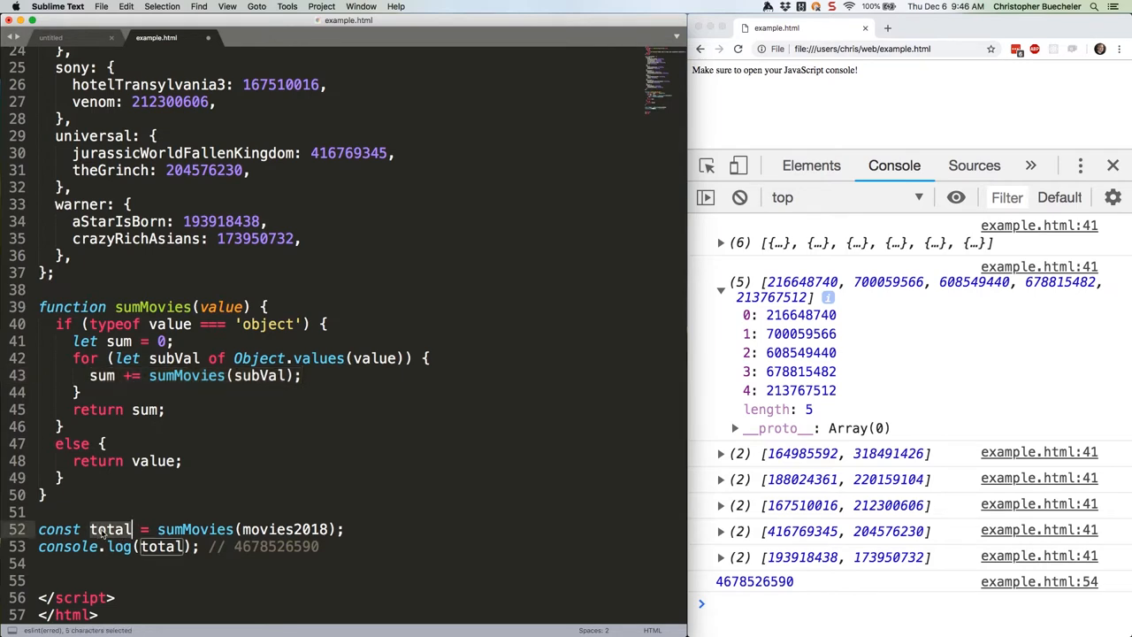